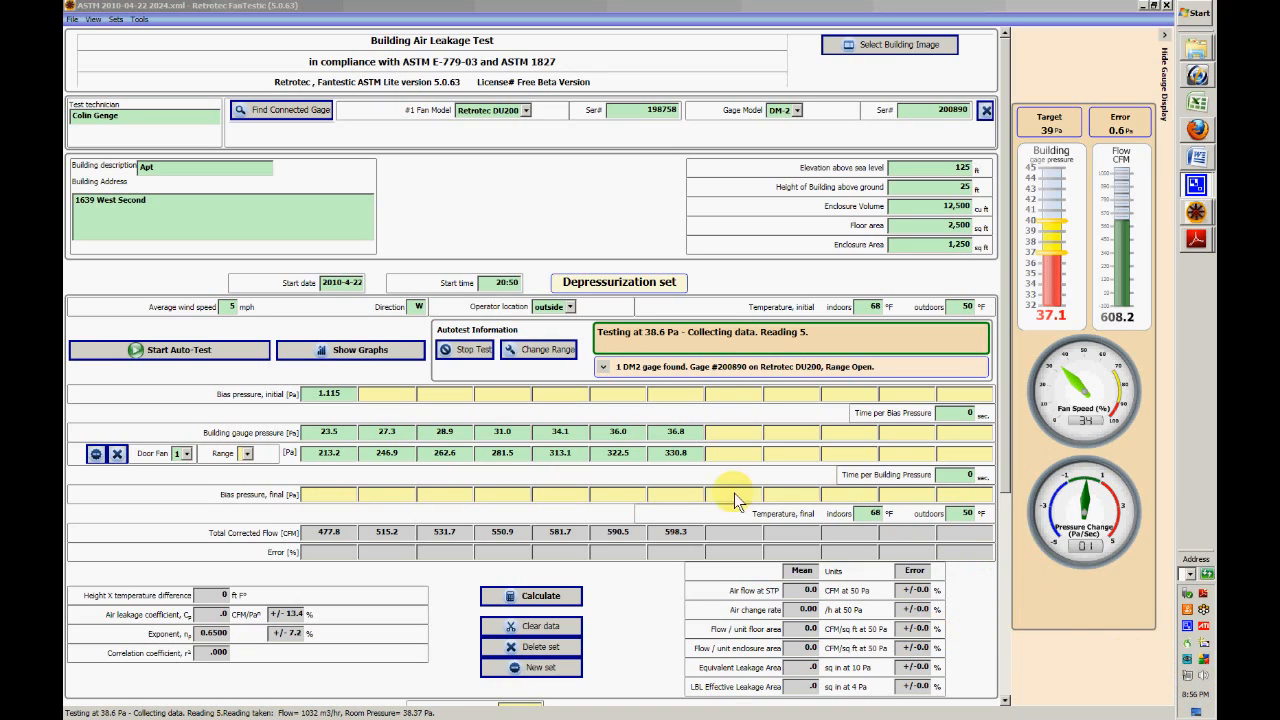
{"action": "mouse_move", "coordinate": [416, 442]}
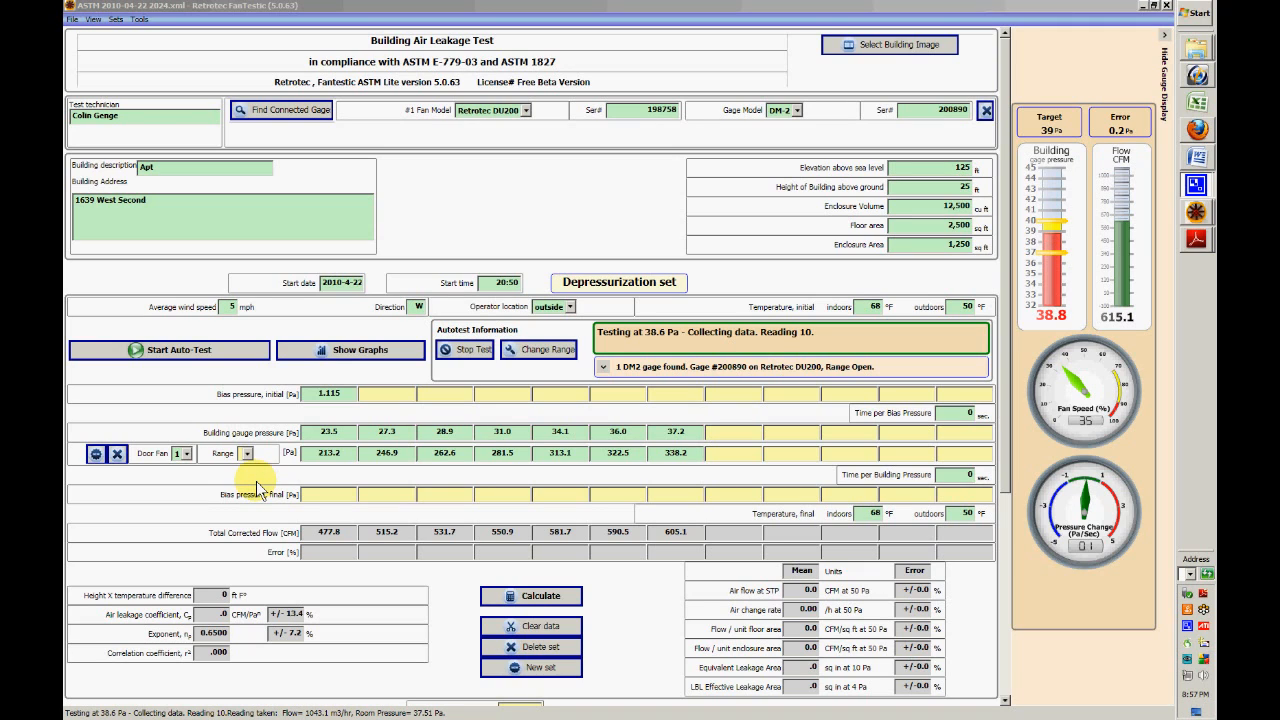
{"action": "mouse_move", "coordinate": [344, 356]}
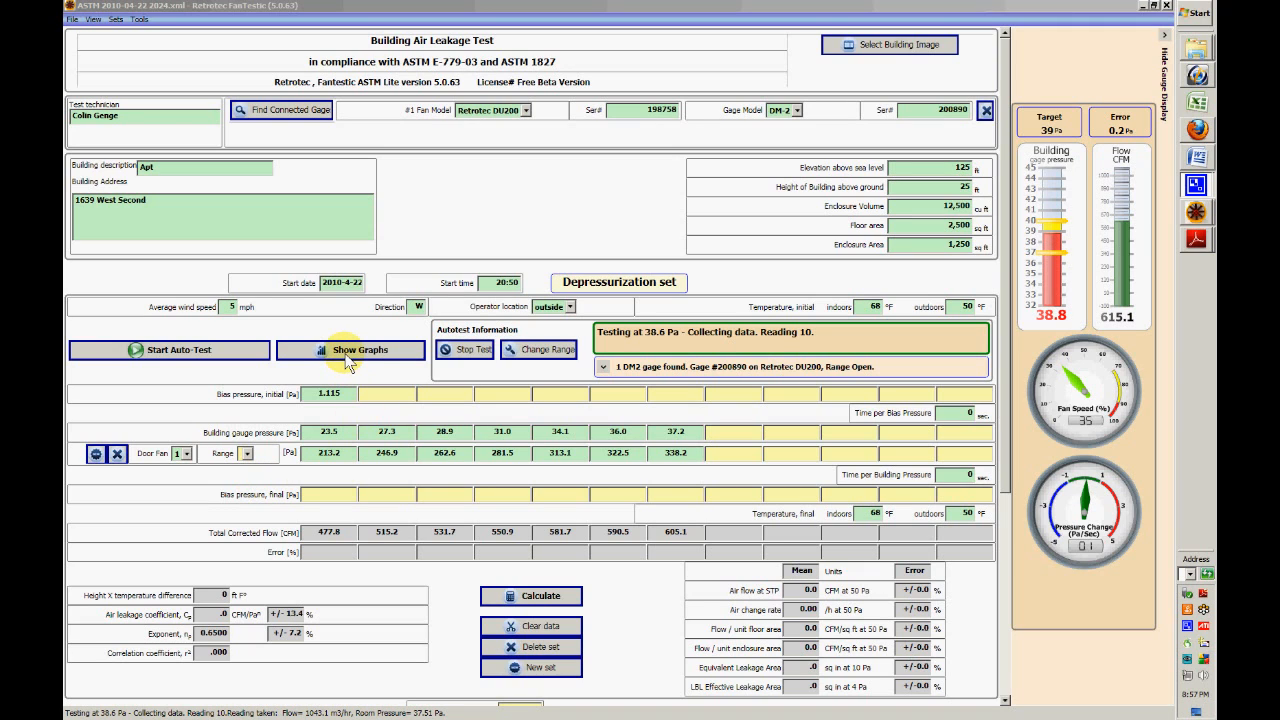
- Show the graphs of building gauge pressure and pressure versus flow for the running test
{"action": "left_click", "coordinate": [356, 350]}
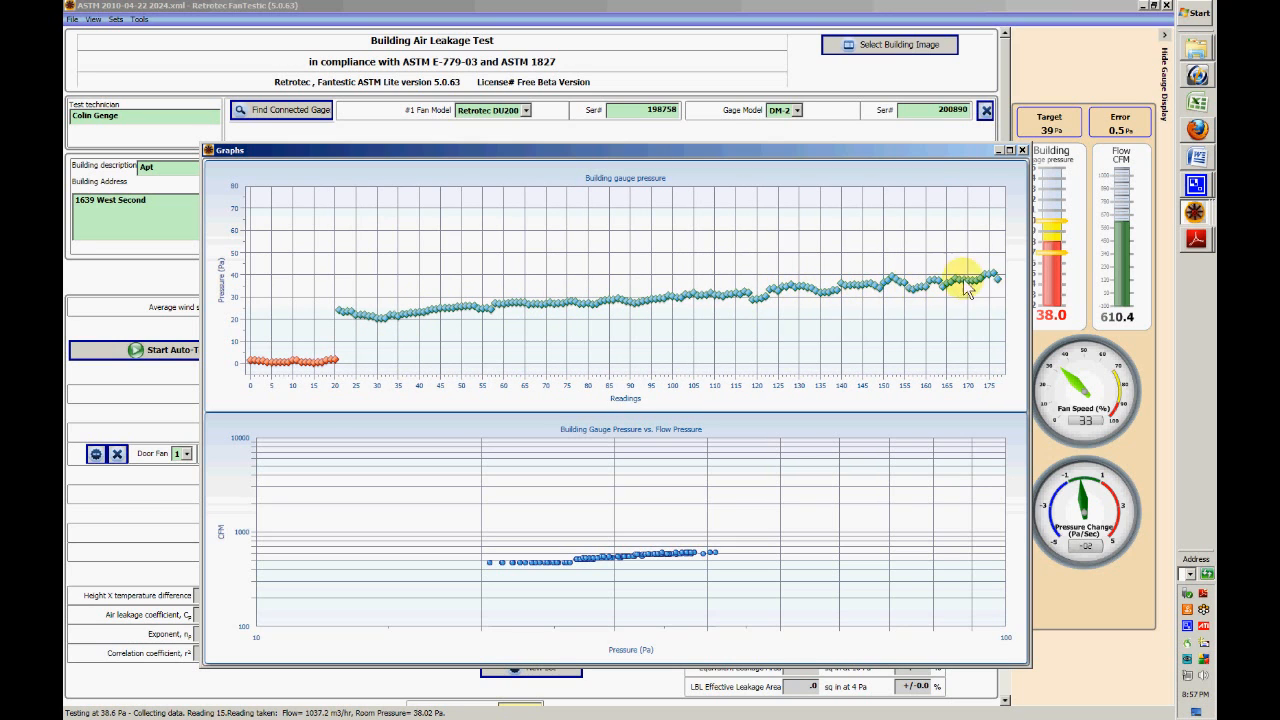
{"action": "mouse_move", "coordinate": [796, 298]}
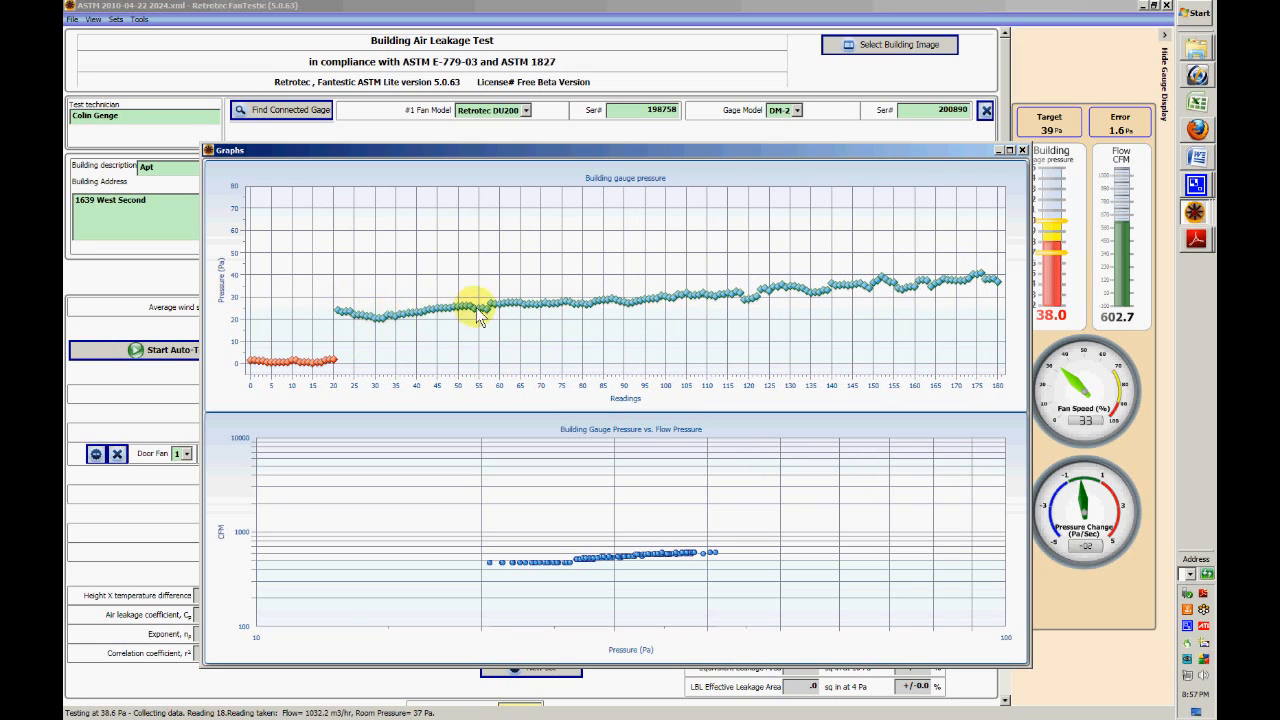
{"action": "mouse_move", "coordinate": [362, 322]}
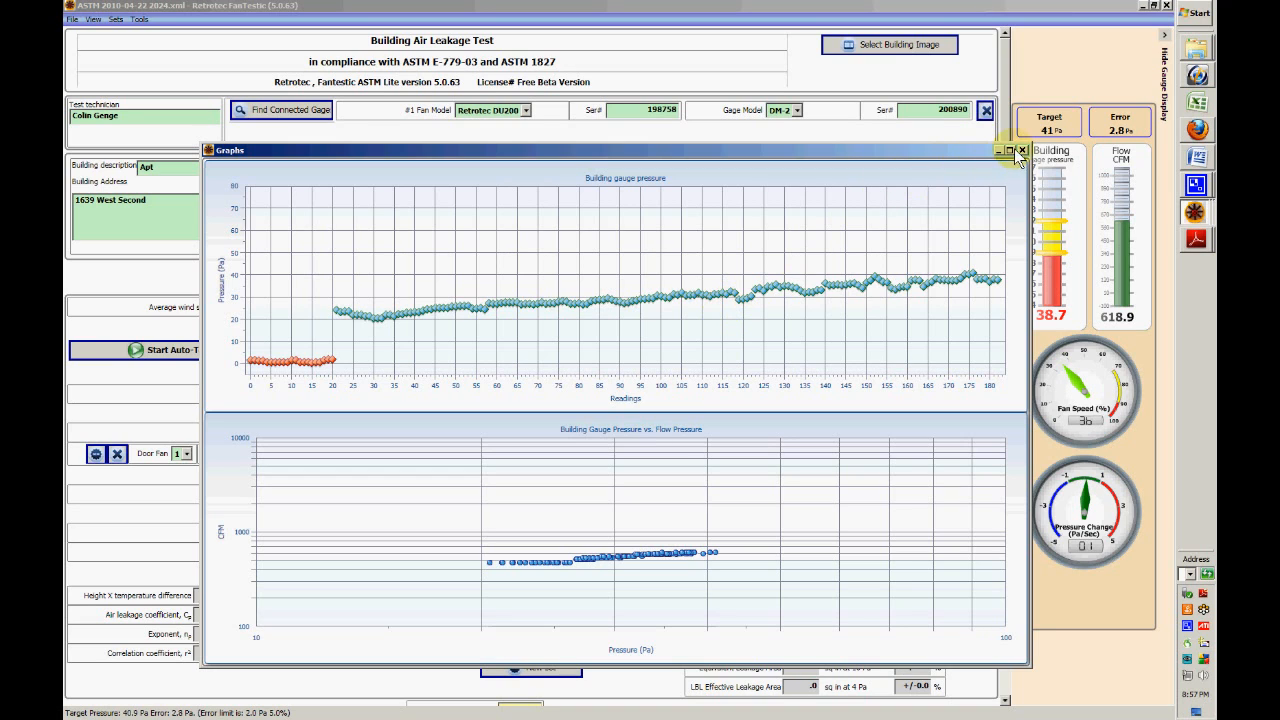
- Close the Graphs window and let the auto test collect readings near 40.9 Pa
{"action": "left_click", "coordinate": [1022, 150]}
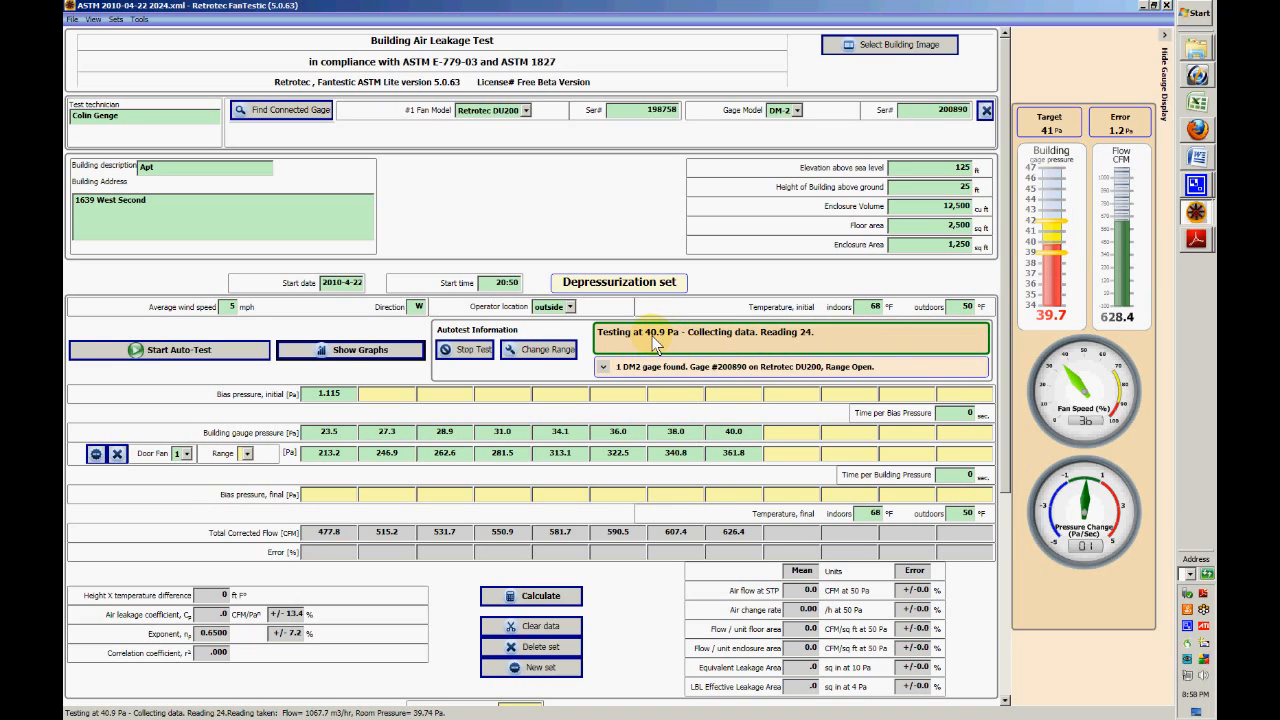
{"action": "mouse_move", "coordinate": [1084, 262]}
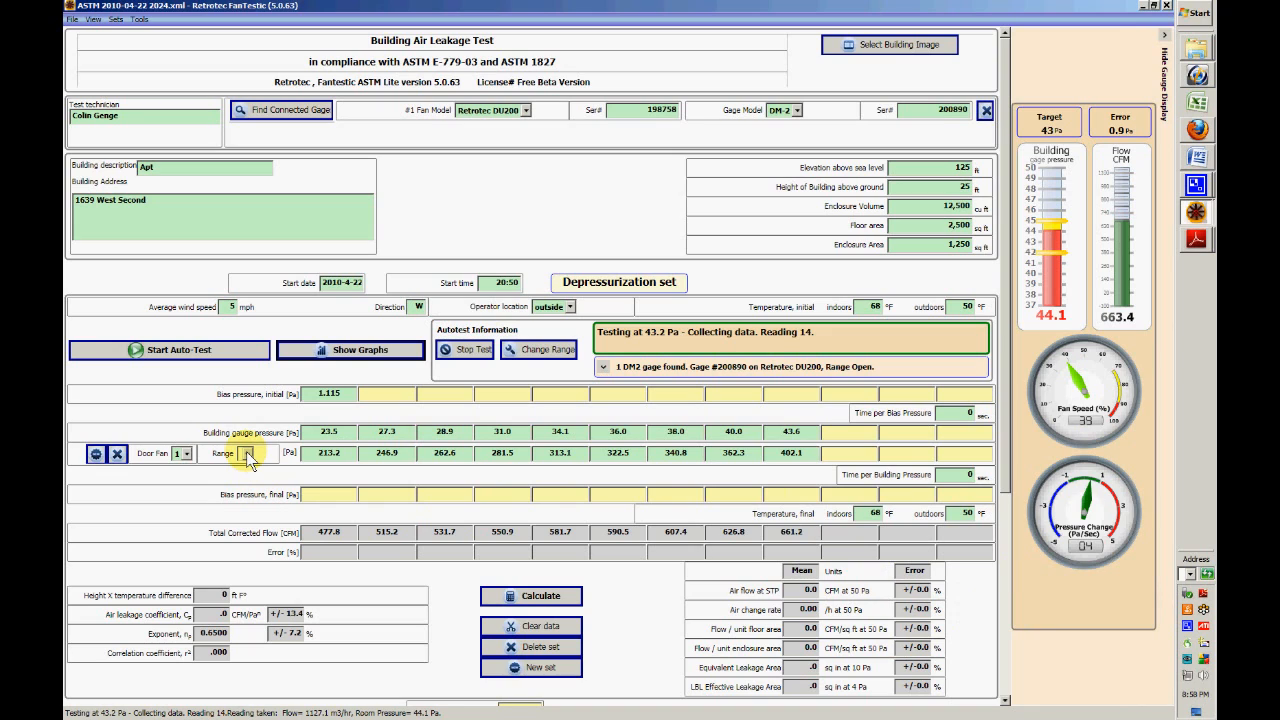
- Check the door fan Range choices while the test steps toward 45.5 Pa
{"action": "left_click", "coordinate": [256, 454]}
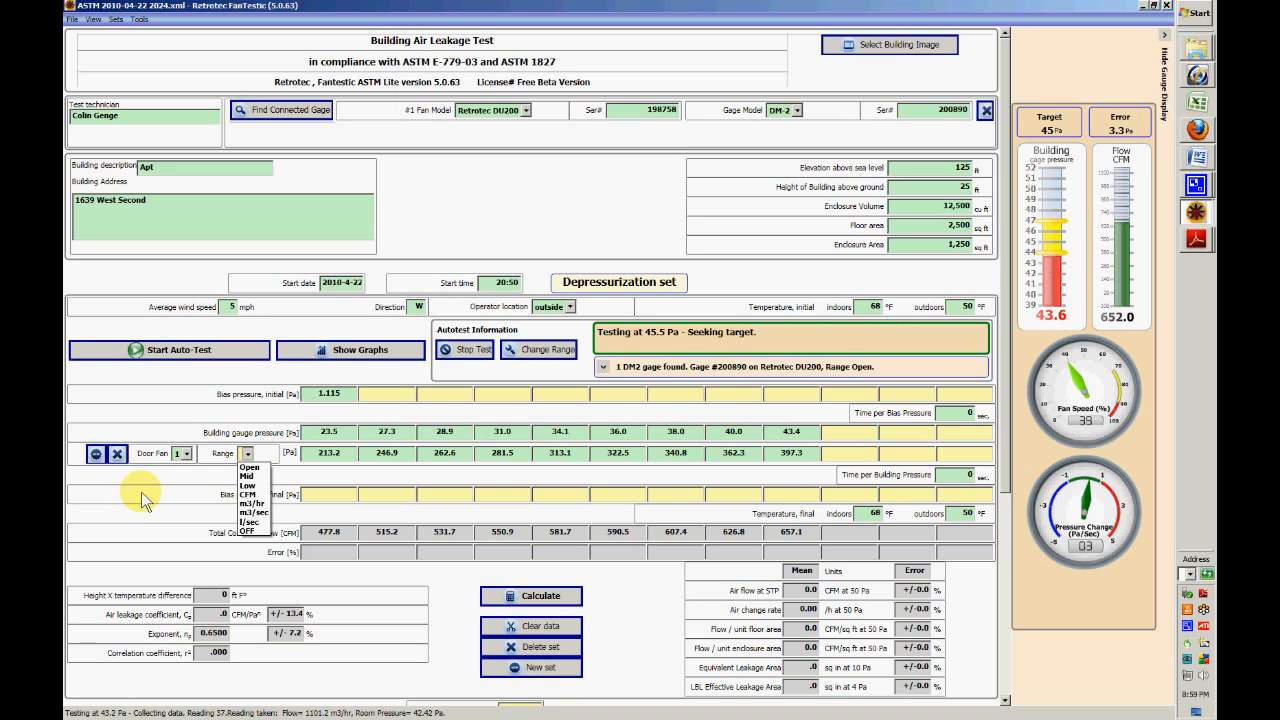
{"action": "mouse_move", "coordinate": [970, 198]}
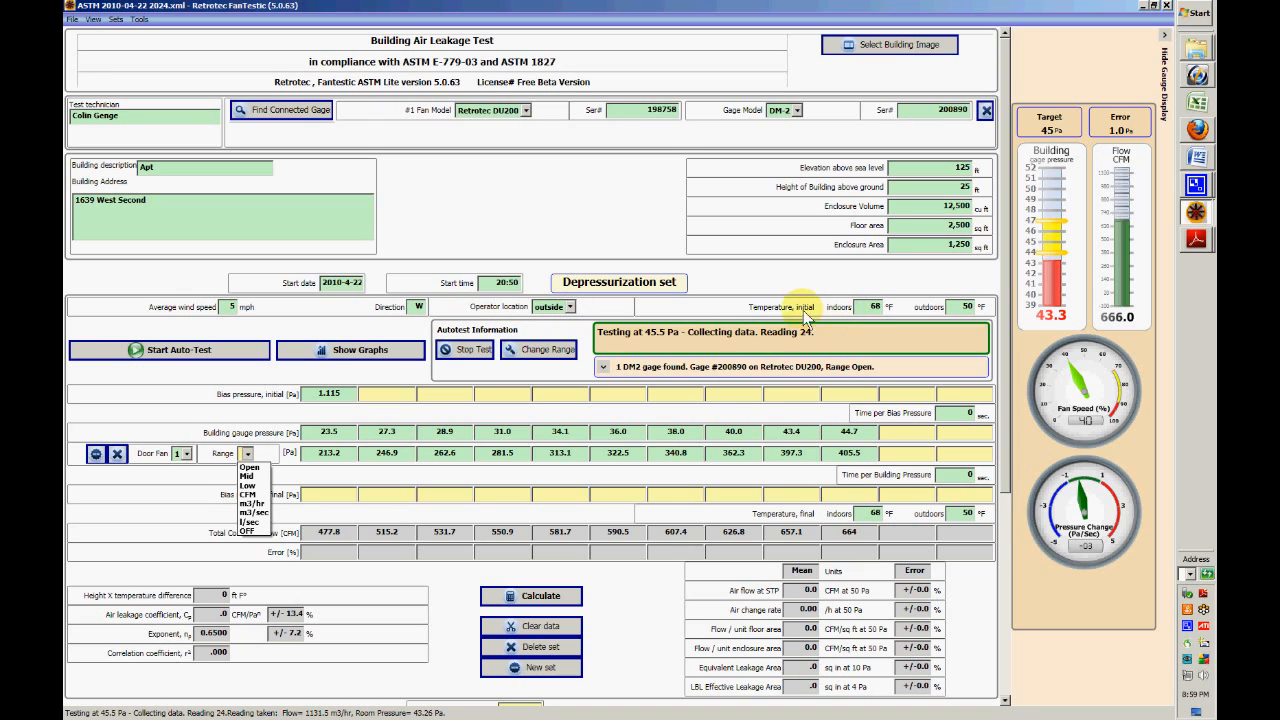
{"action": "mouse_move", "coordinate": [876, 340]}
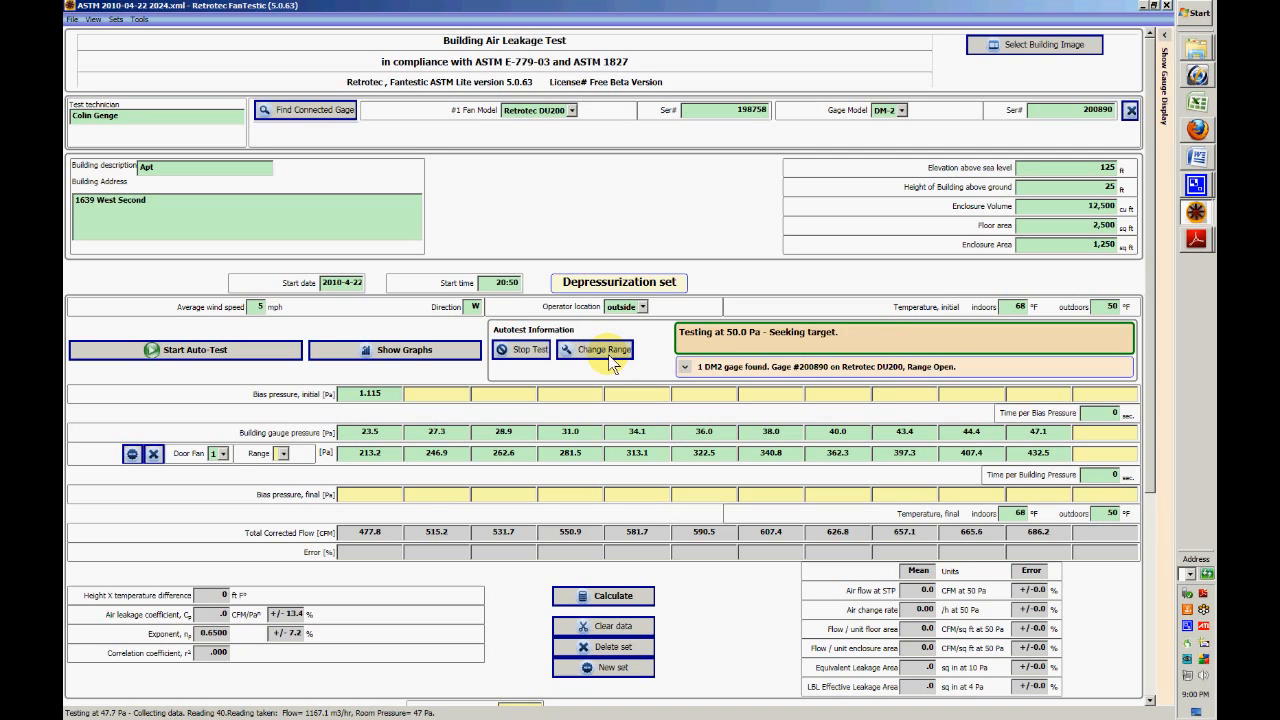
{"action": "mouse_move", "coordinate": [408, 360]}
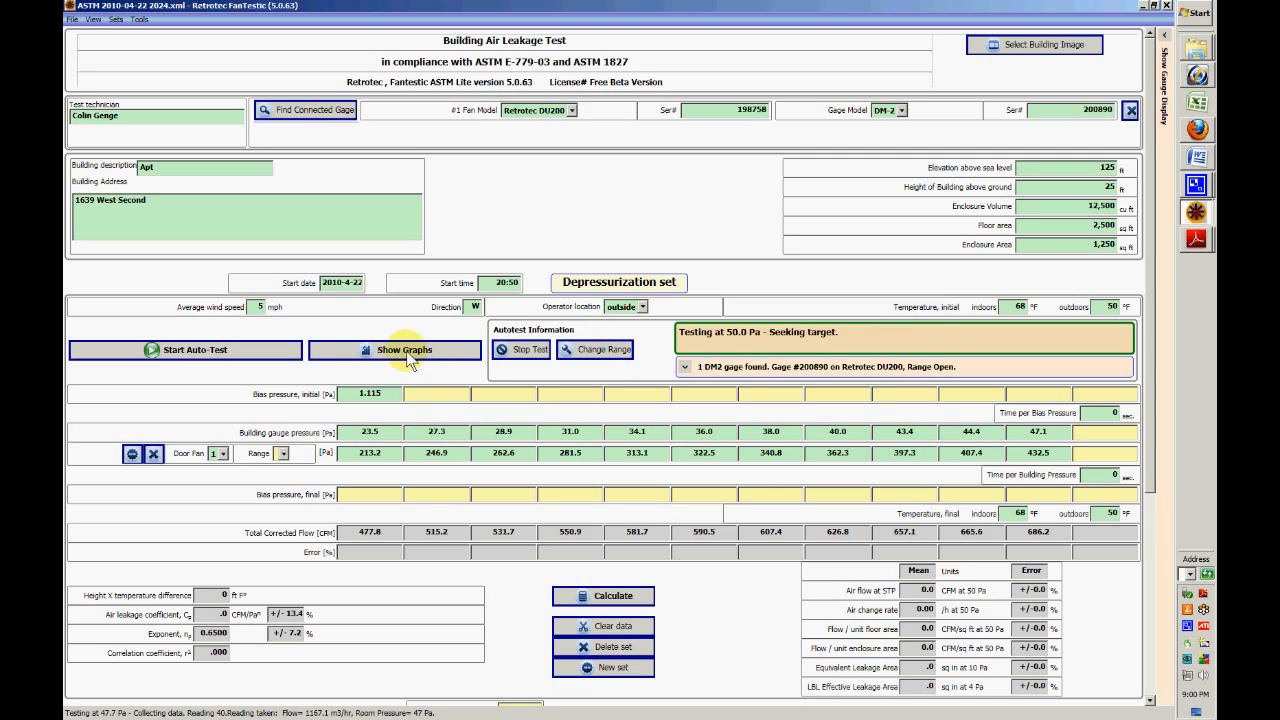
- Show the updated graphs with building pressure climbing toward 50 Pa
{"action": "left_click", "coordinate": [396, 350]}
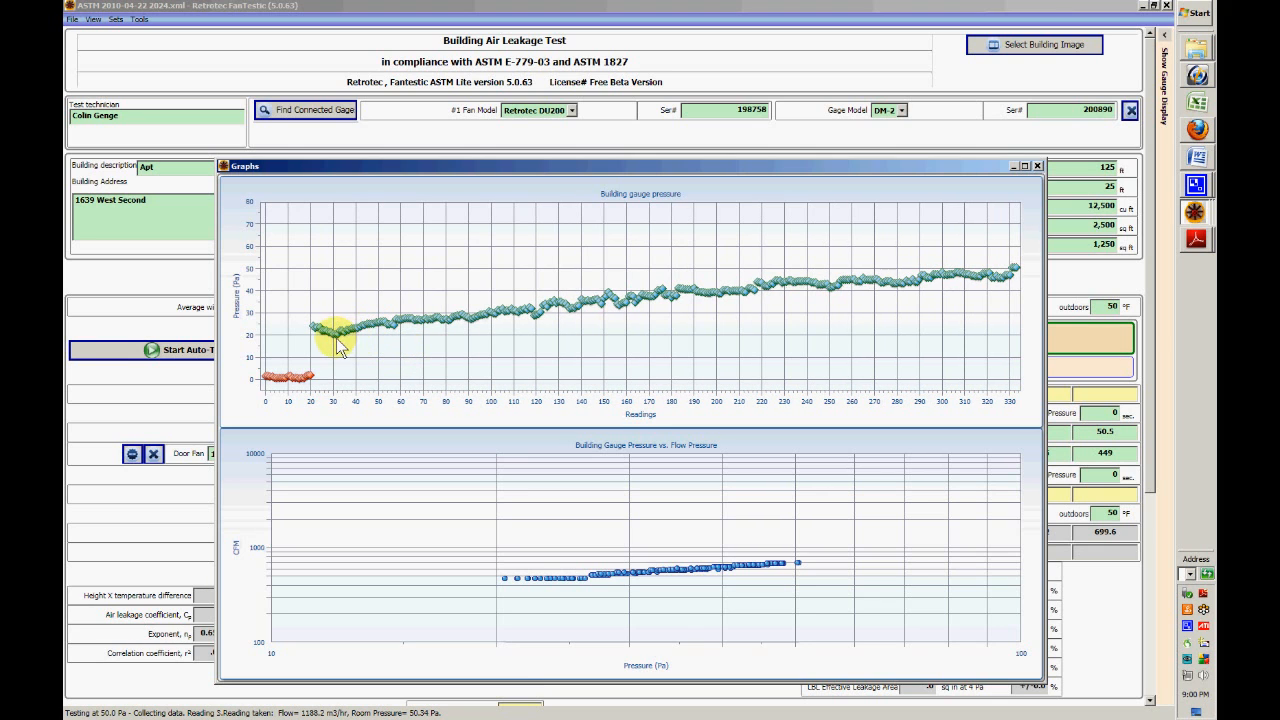
{"action": "mouse_move", "coordinate": [770, 270]}
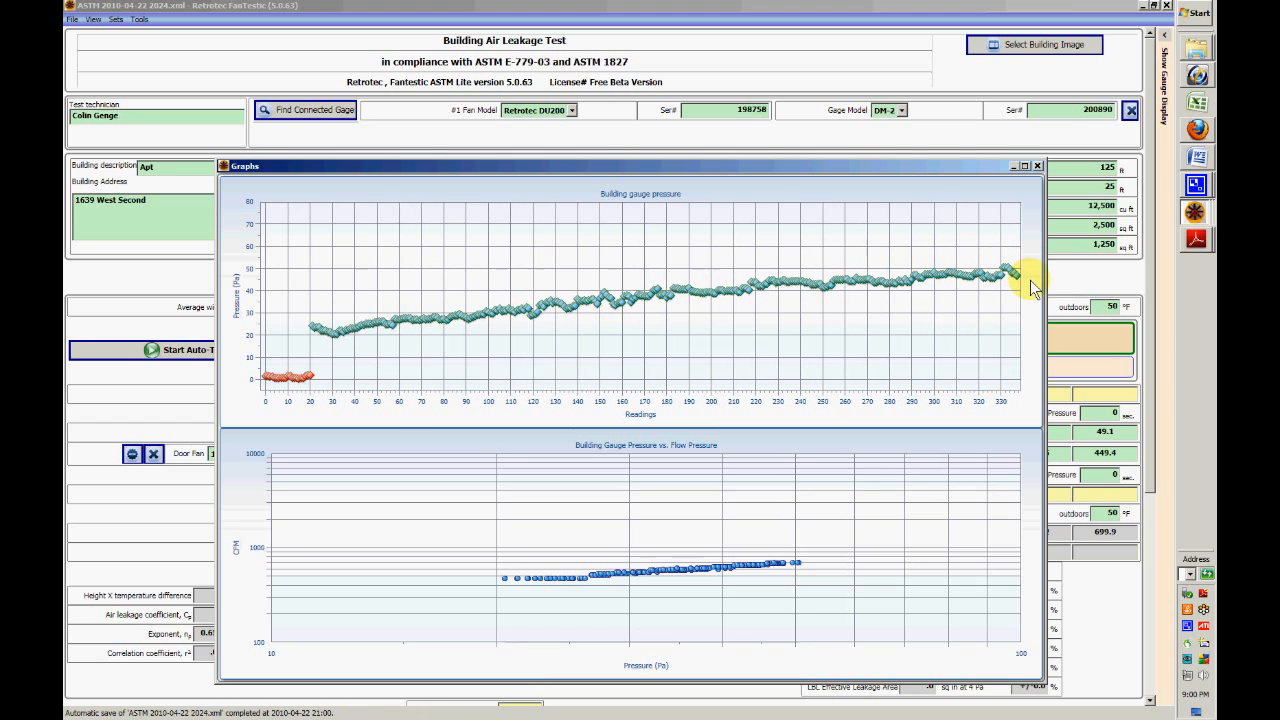
{"action": "mouse_move", "coordinate": [376, 396]}
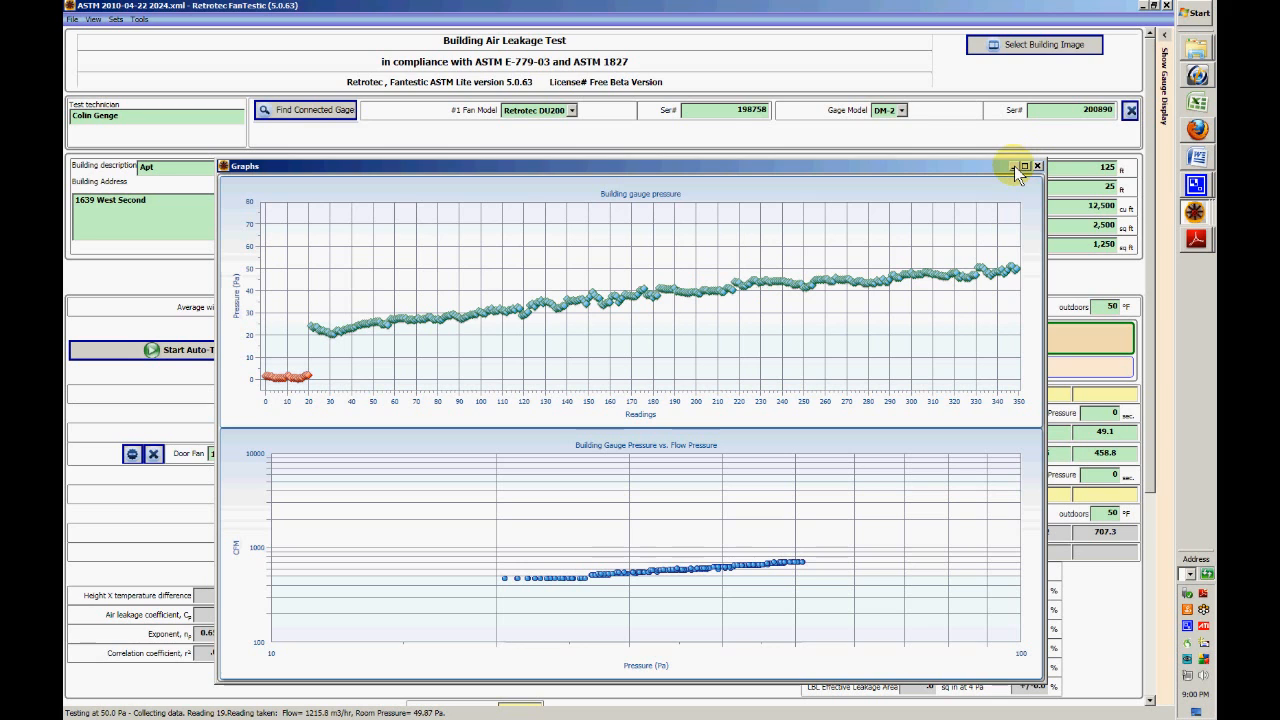
- Close the graphs so the form records the 49.1 Pa reading and final bias pressure
{"action": "left_click", "coordinate": [1038, 168]}
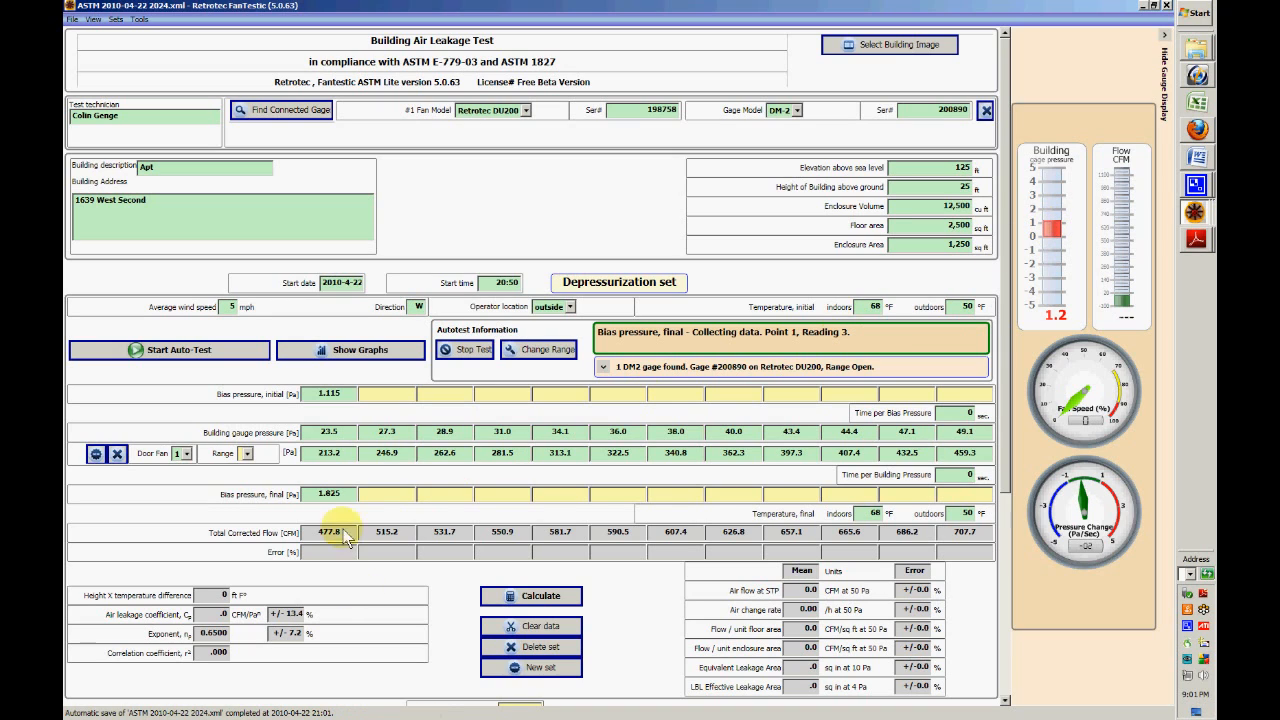
{"action": "mouse_move", "coordinate": [340, 528]}
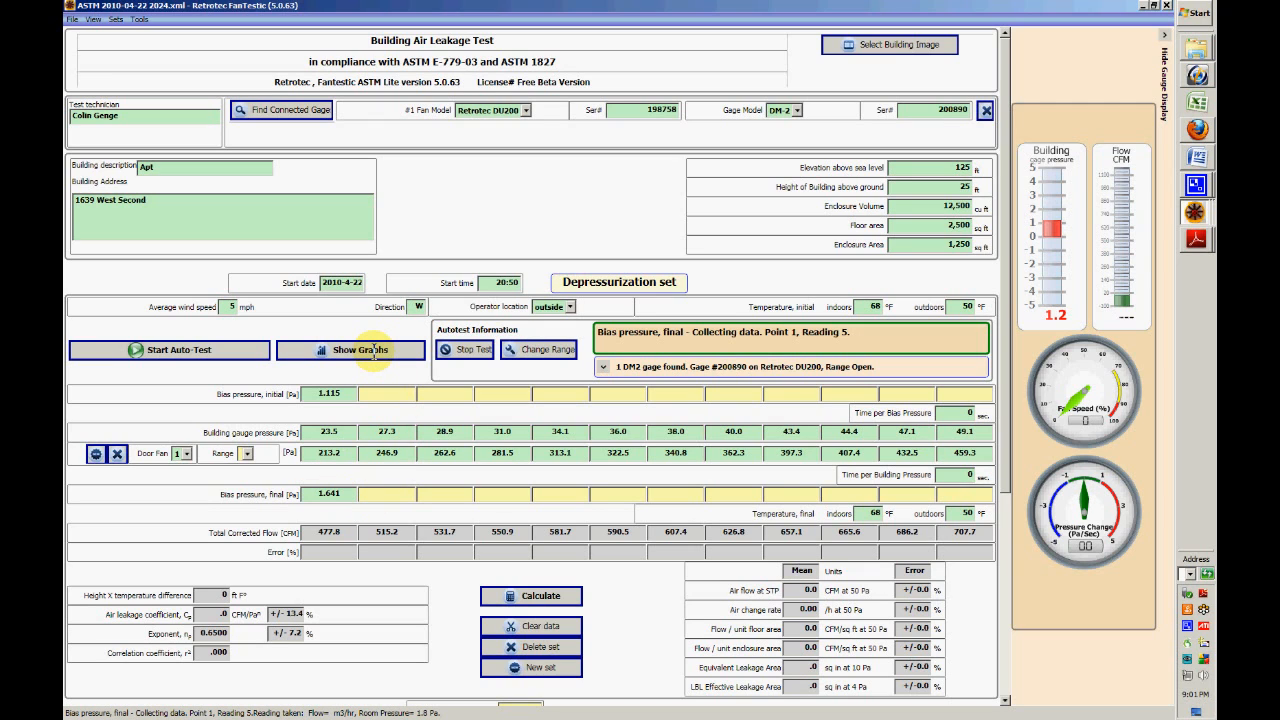
- Show the graphs again with final bias readings dropping back near zero
{"action": "left_click", "coordinate": [350, 350]}
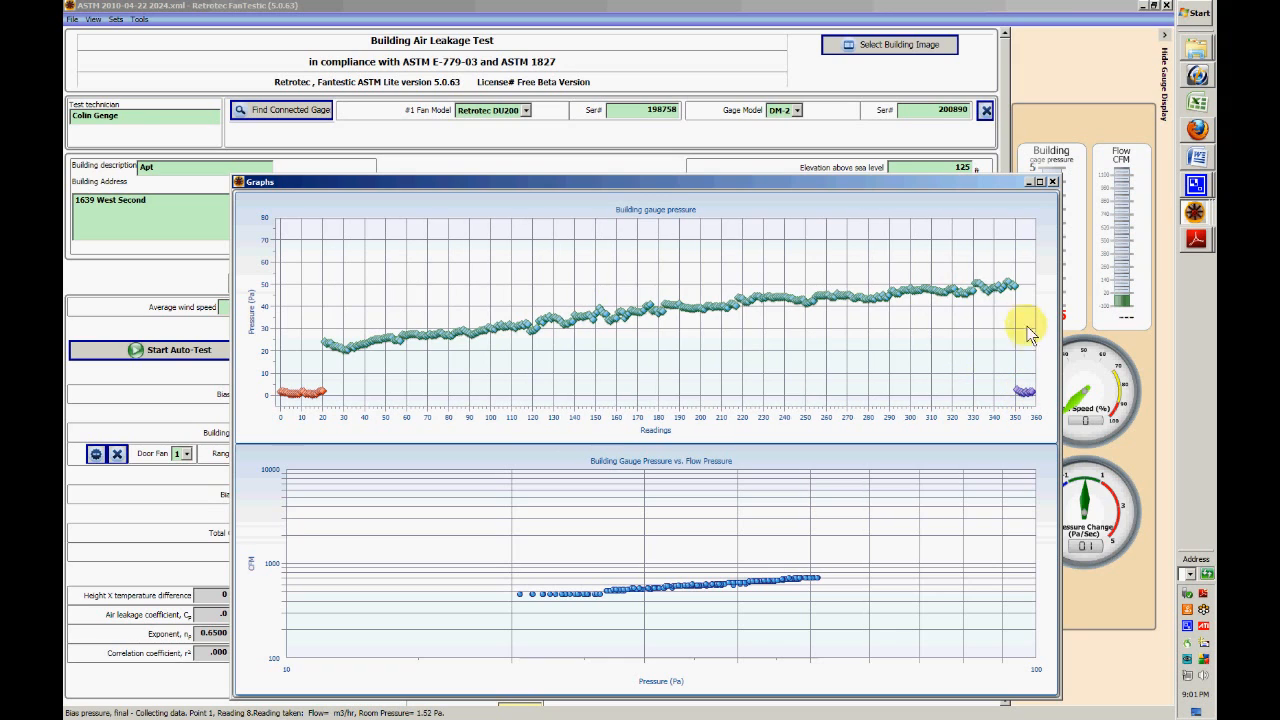
{"action": "mouse_move", "coordinate": [1020, 418]}
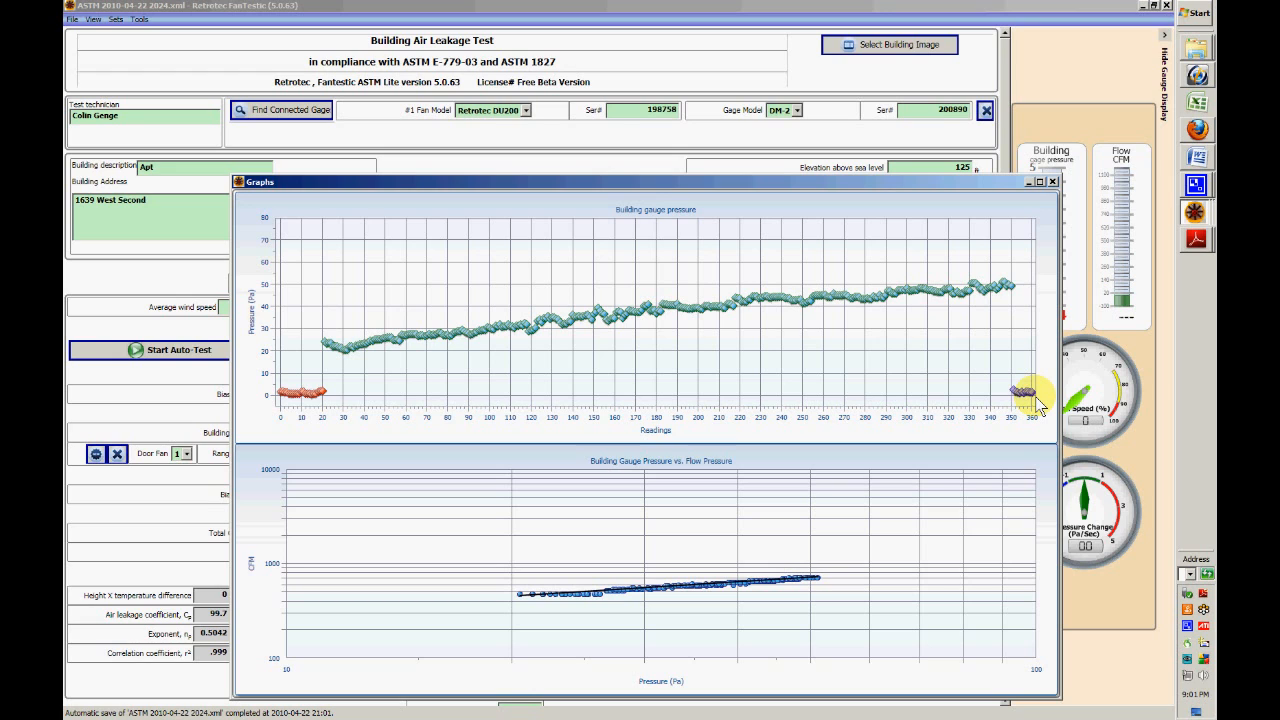
{"action": "mouse_move", "coordinate": [1032, 400]}
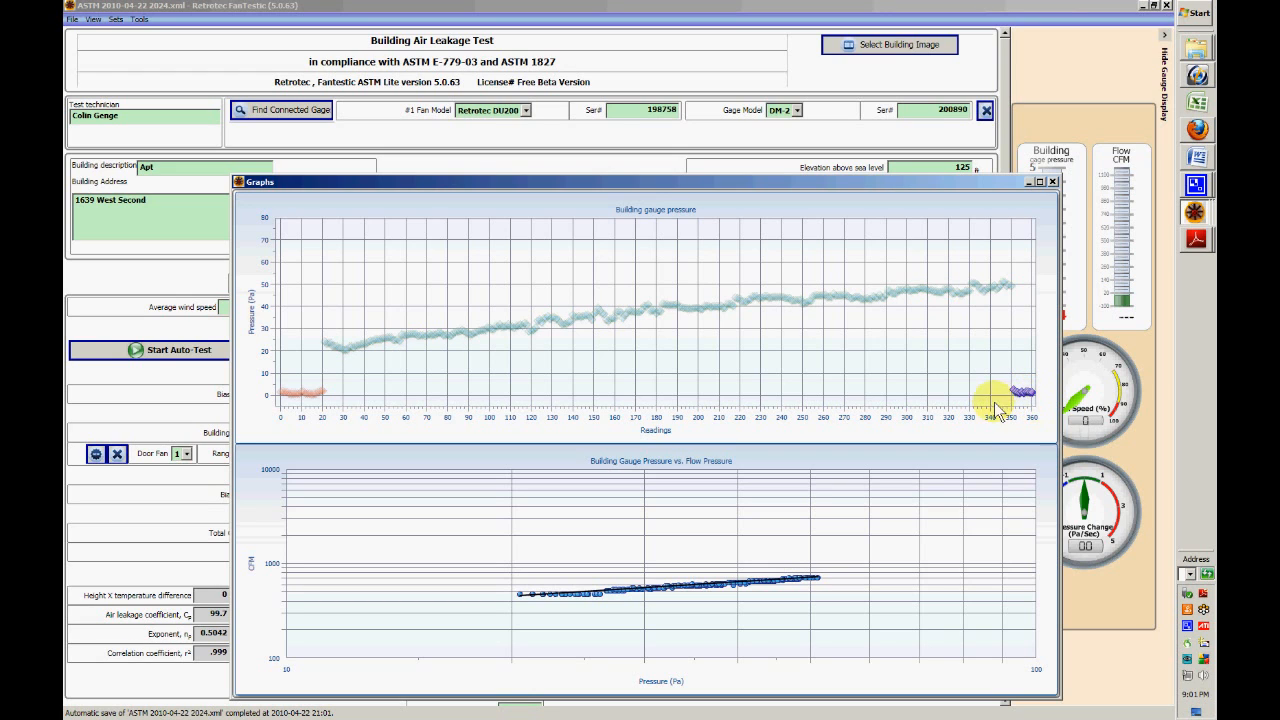
{"action": "mouse_move", "coordinate": [1036, 400]}
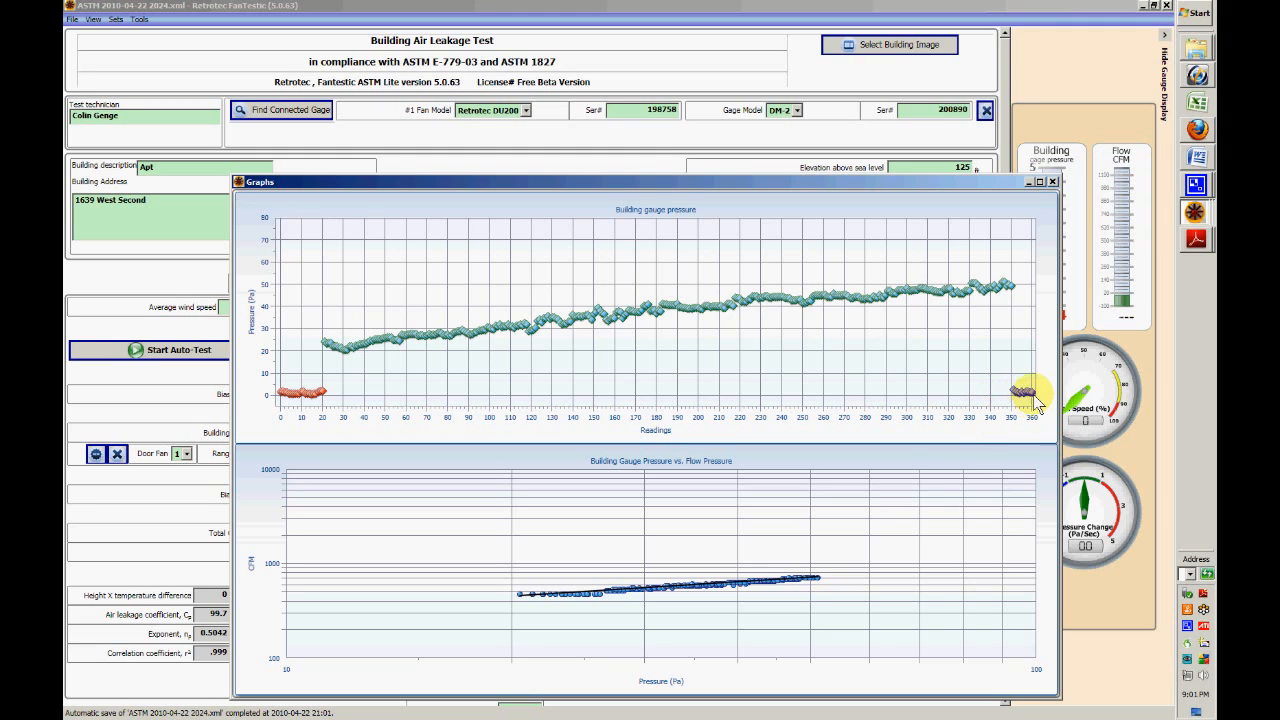
{"action": "mouse_move", "coordinate": [982, 264]}
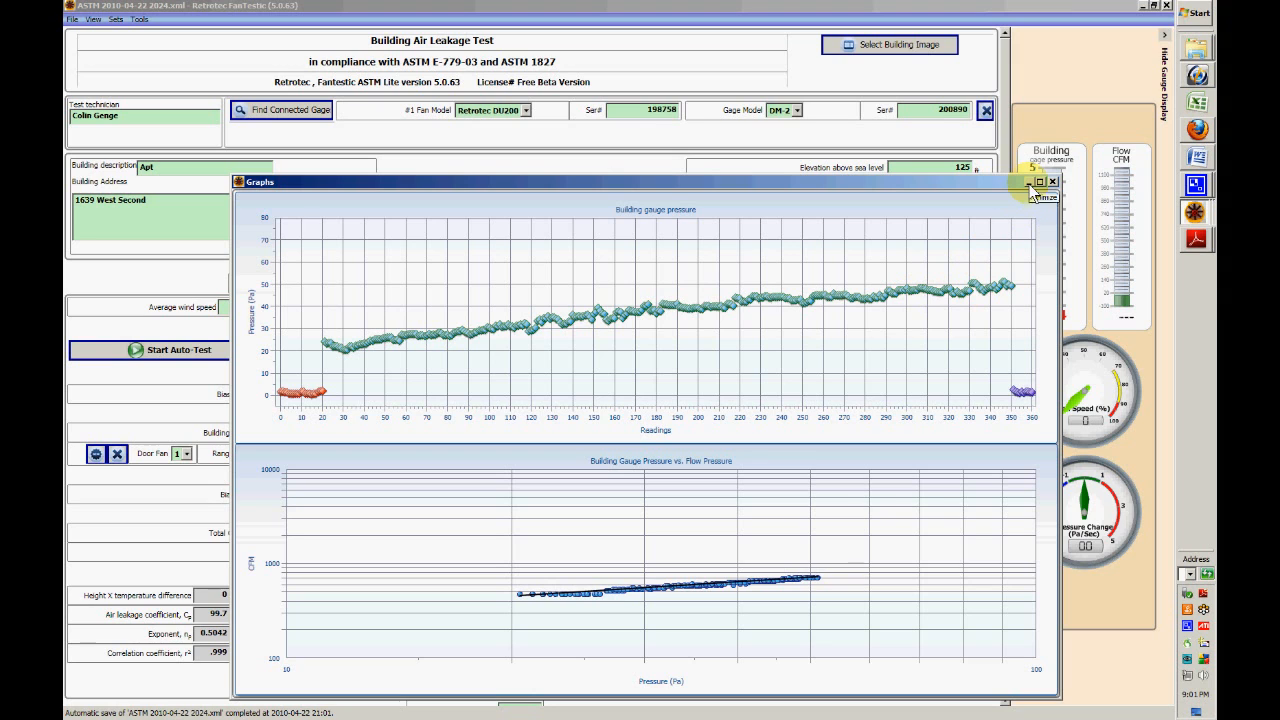
- Close the graphs and review the completed test's flows, exponent, 0.999 correlation and leakage results
{"action": "left_click", "coordinate": [1054, 182]}
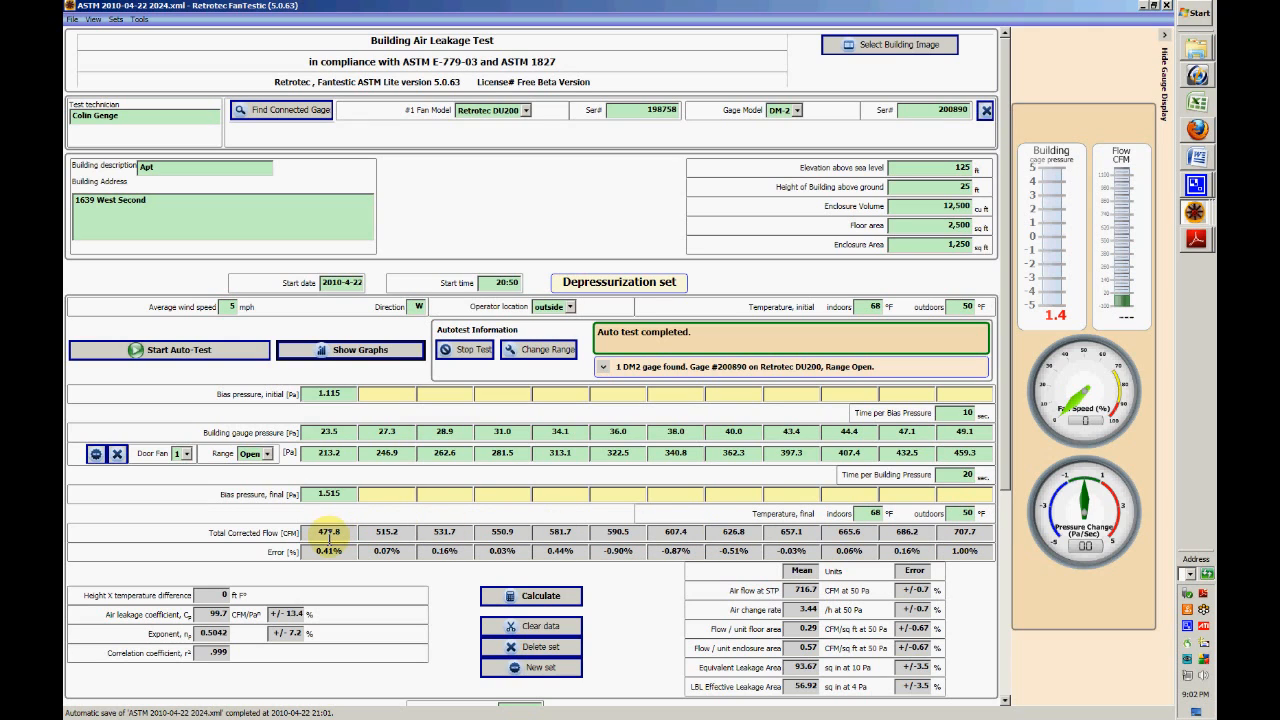
{"action": "mouse_move", "coordinate": [360, 580]}
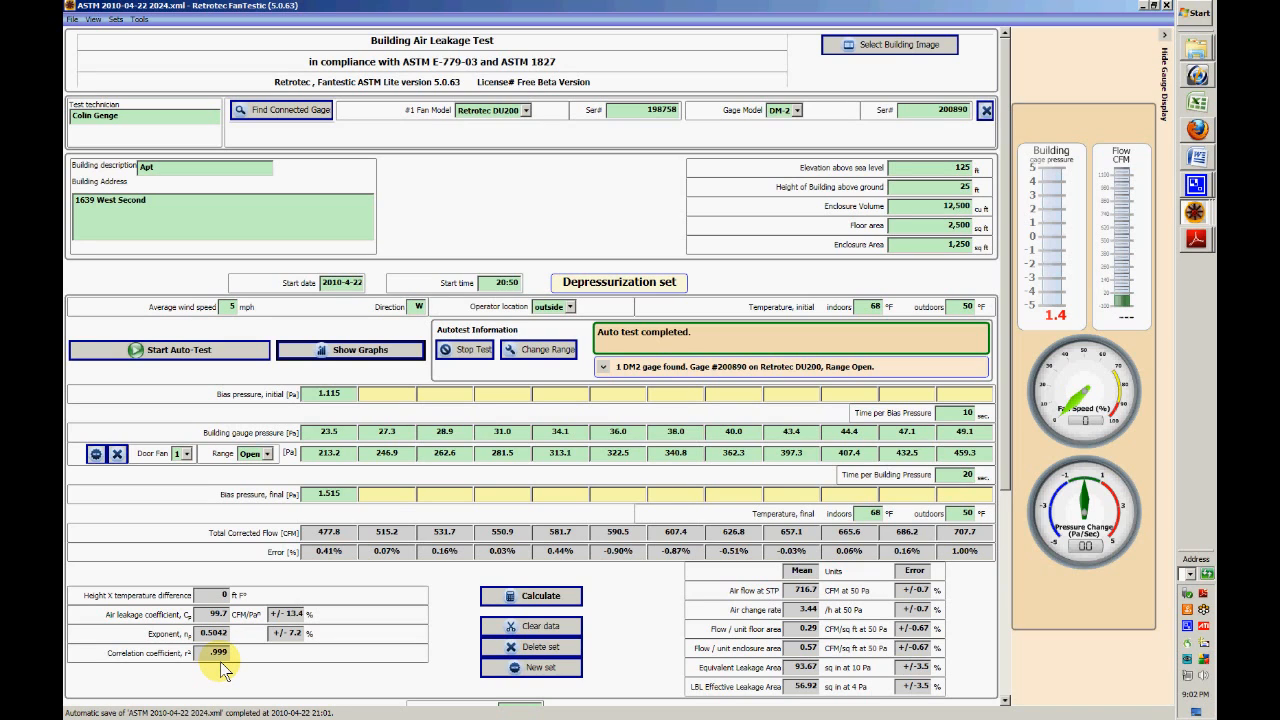
{"action": "mouse_move", "coordinate": [212, 664]}
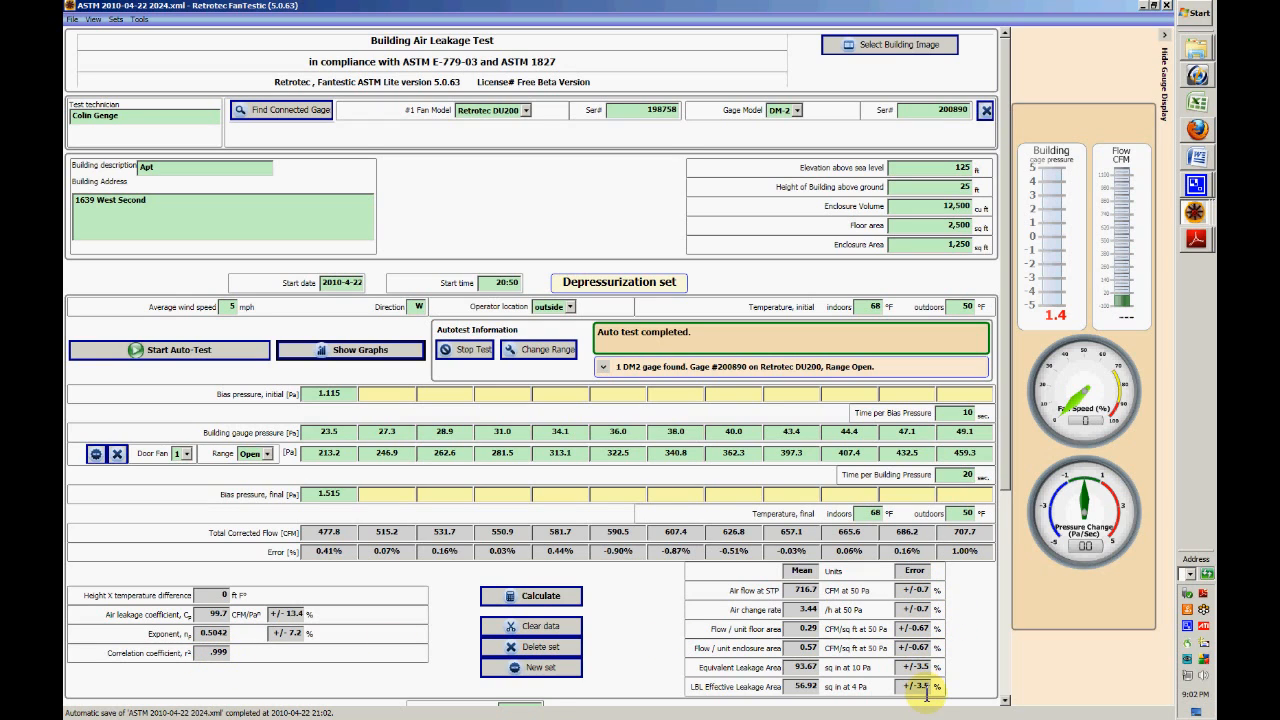
{"action": "mouse_move", "coordinate": [928, 608]}
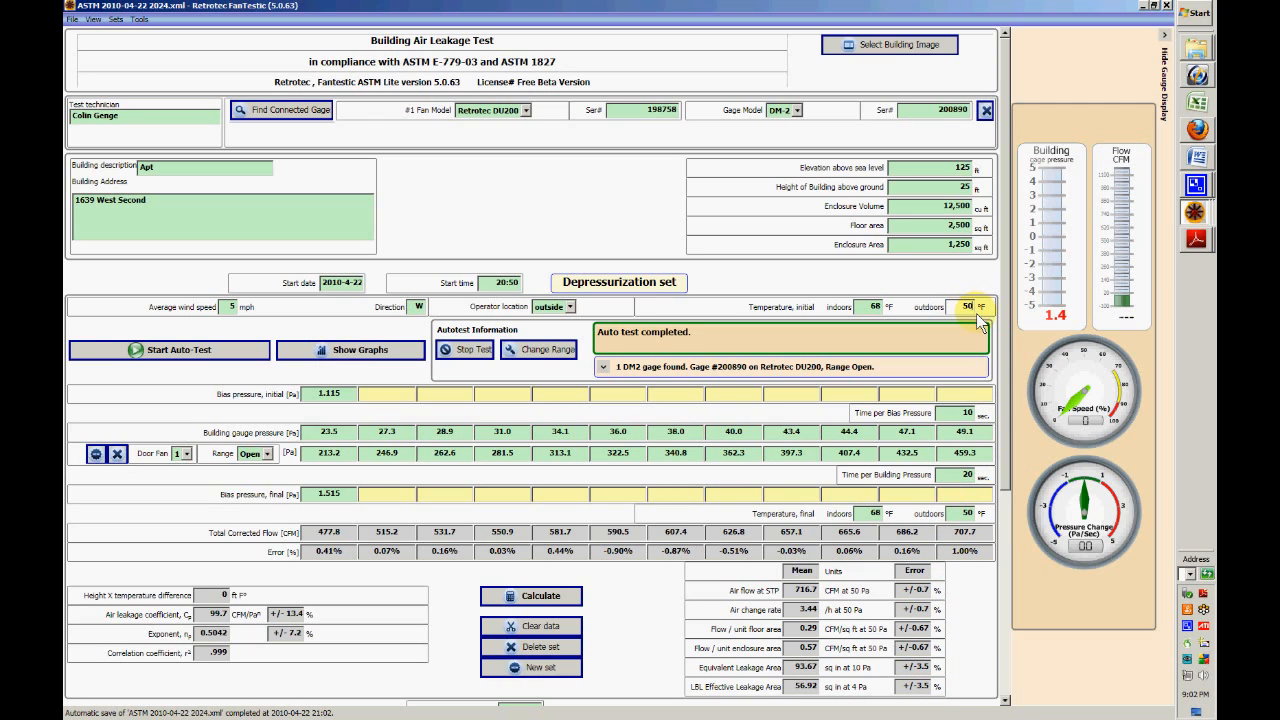
{"action": "mouse_move", "coordinate": [984, 312]}
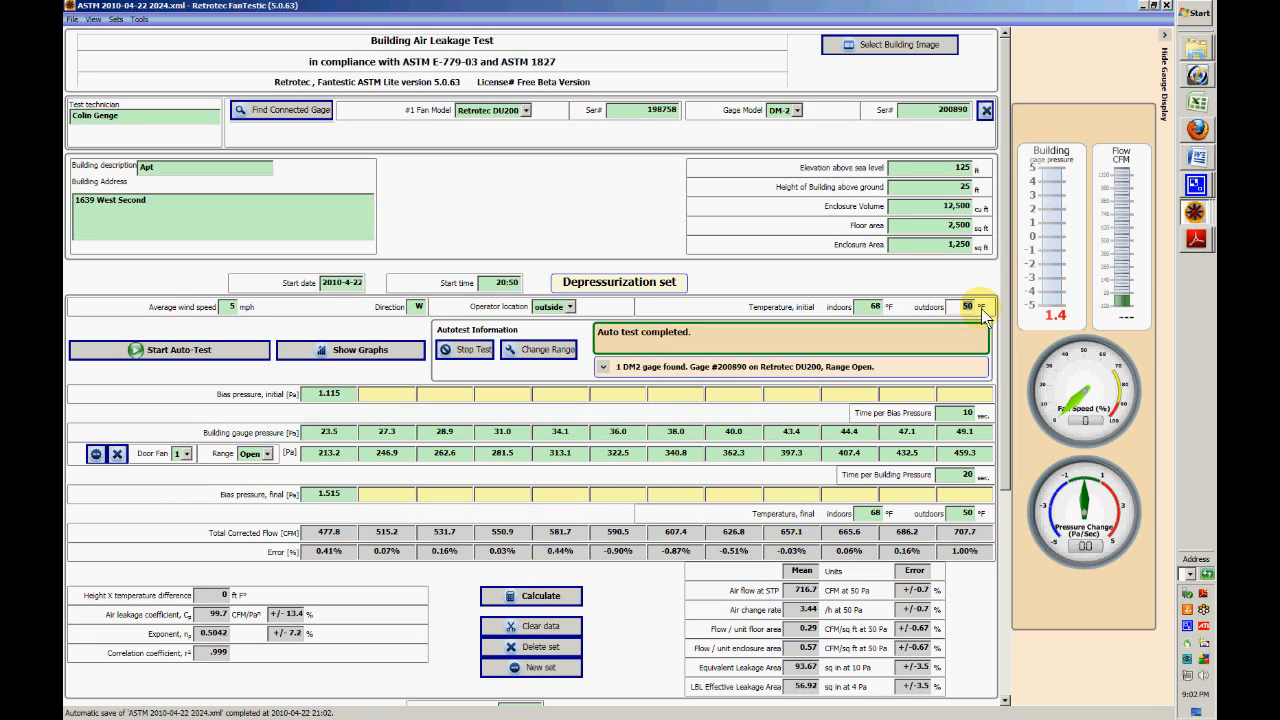